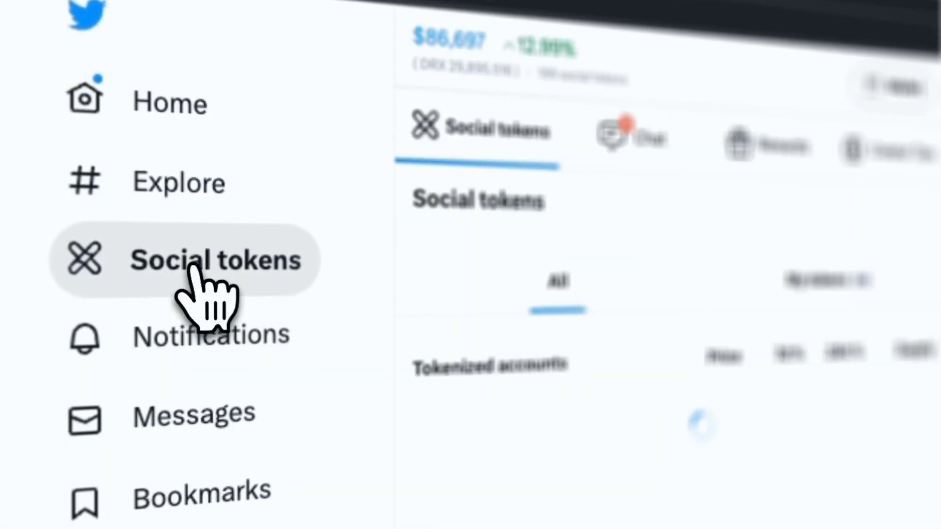
- Select Elon Musk's tokenized account and mint and buy a quantity of 1 token
scroll("down", 3)
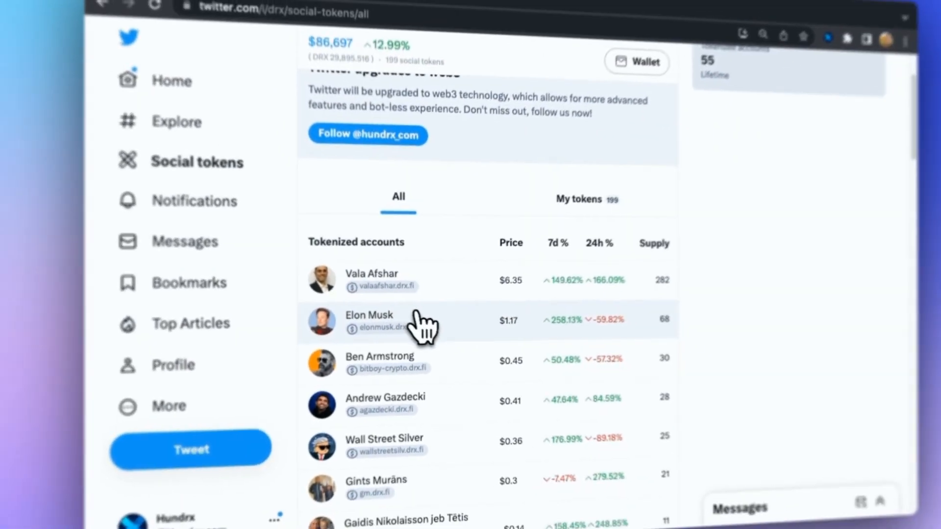
left_click(369, 321)
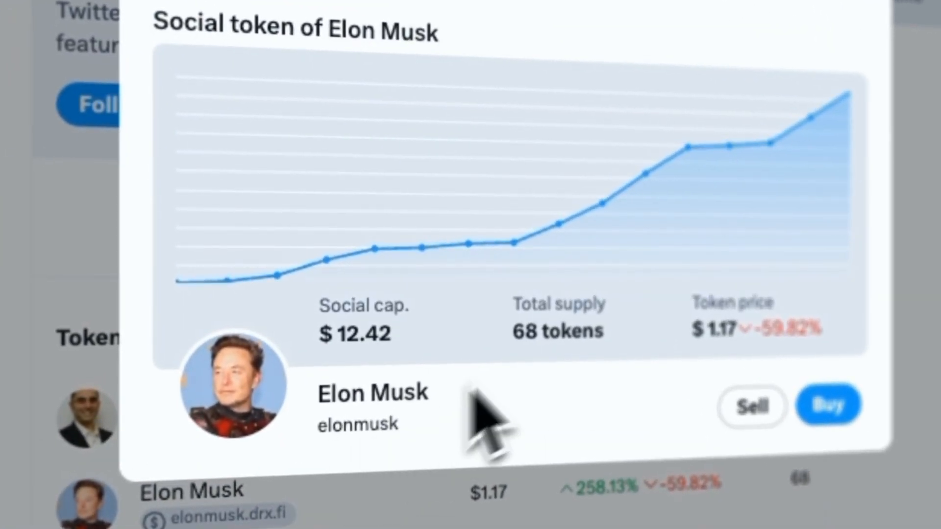
left_click(828, 404)
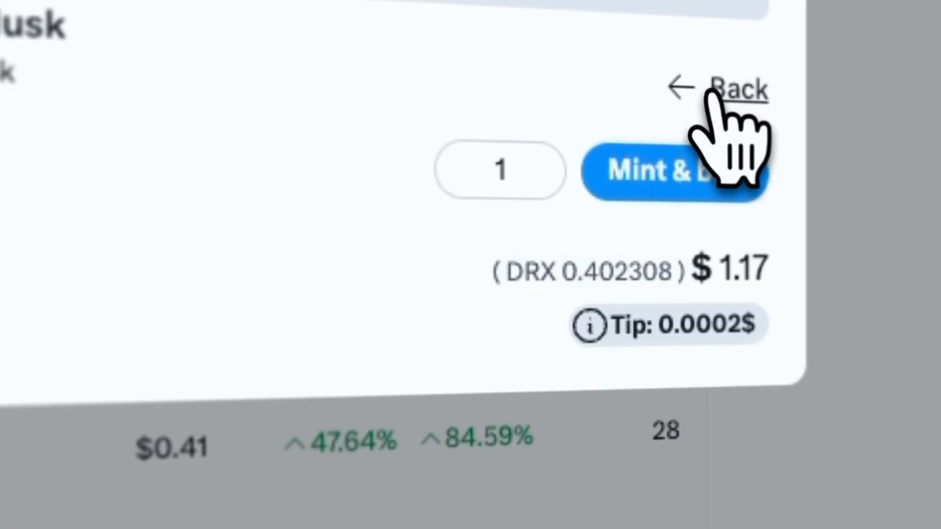
left_click(672, 171)
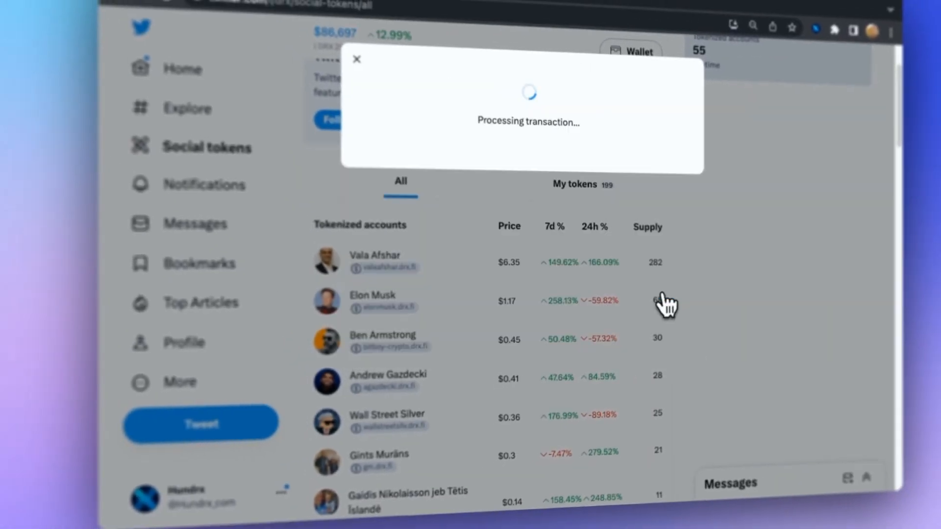
left_click(375, 261)
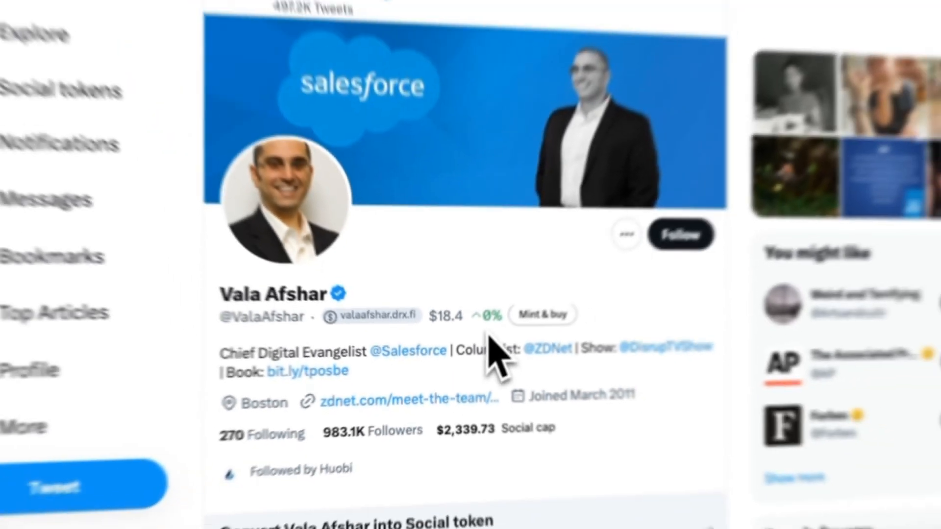
- Open EllioTrades' profile from a tweet and scroll to the Tokenize EllioTrades section
scroll("down", 3)
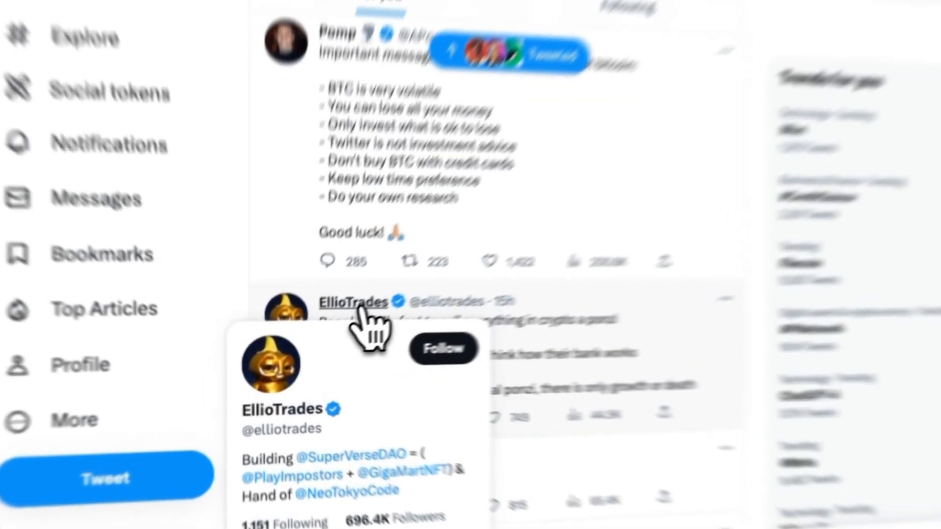
left_click(353, 301)
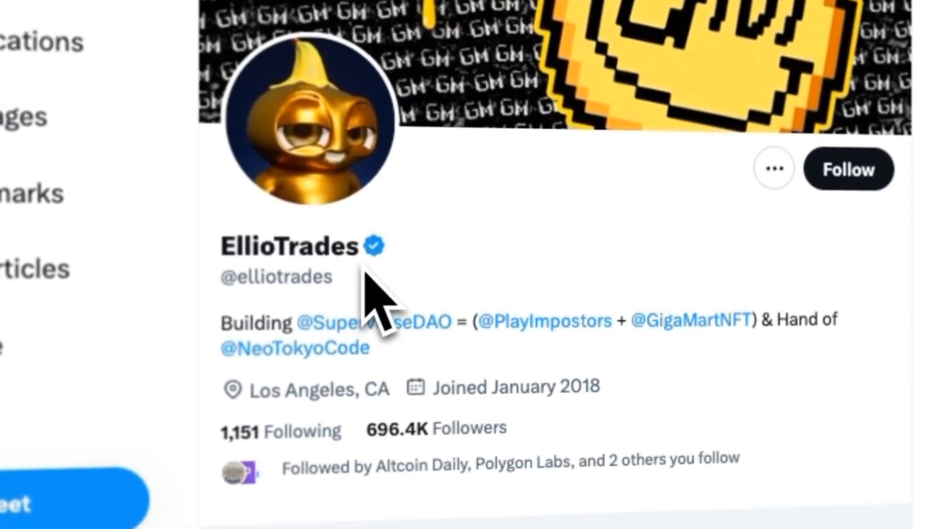
scroll("down", 3)
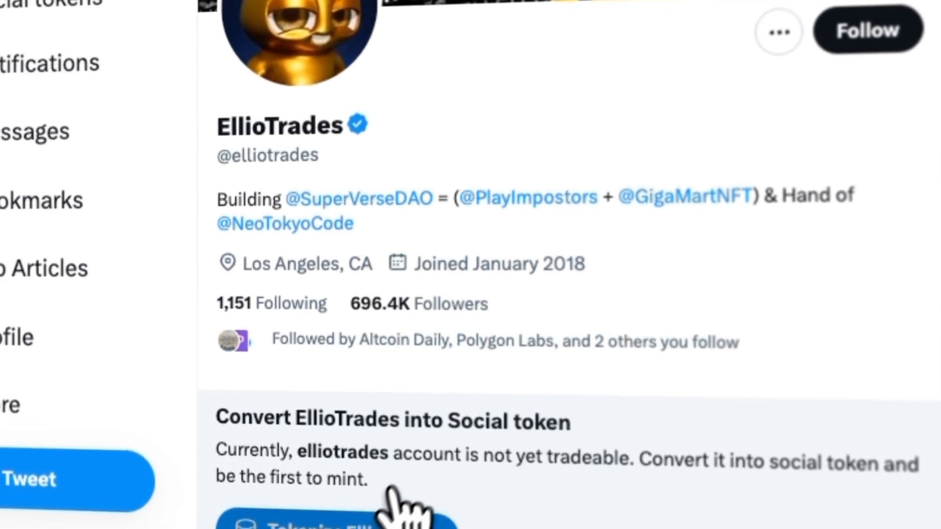
scroll("down", 3)
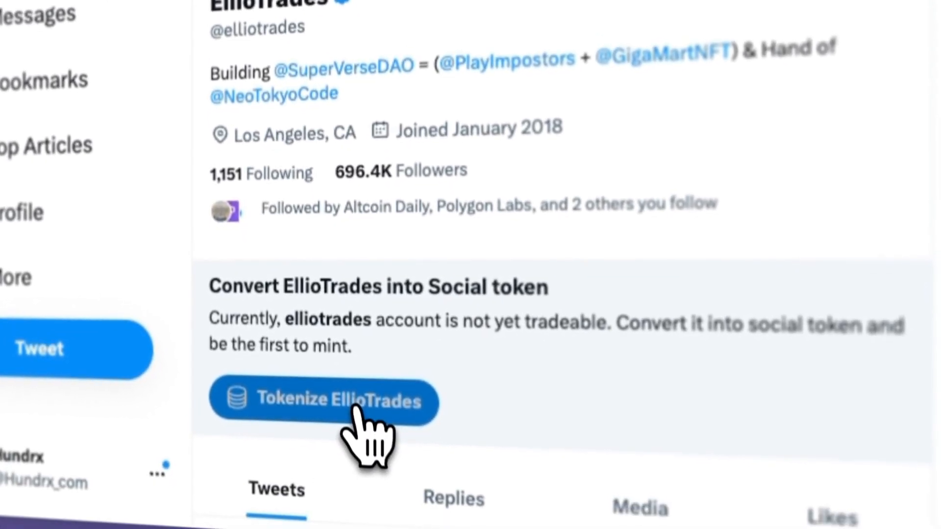